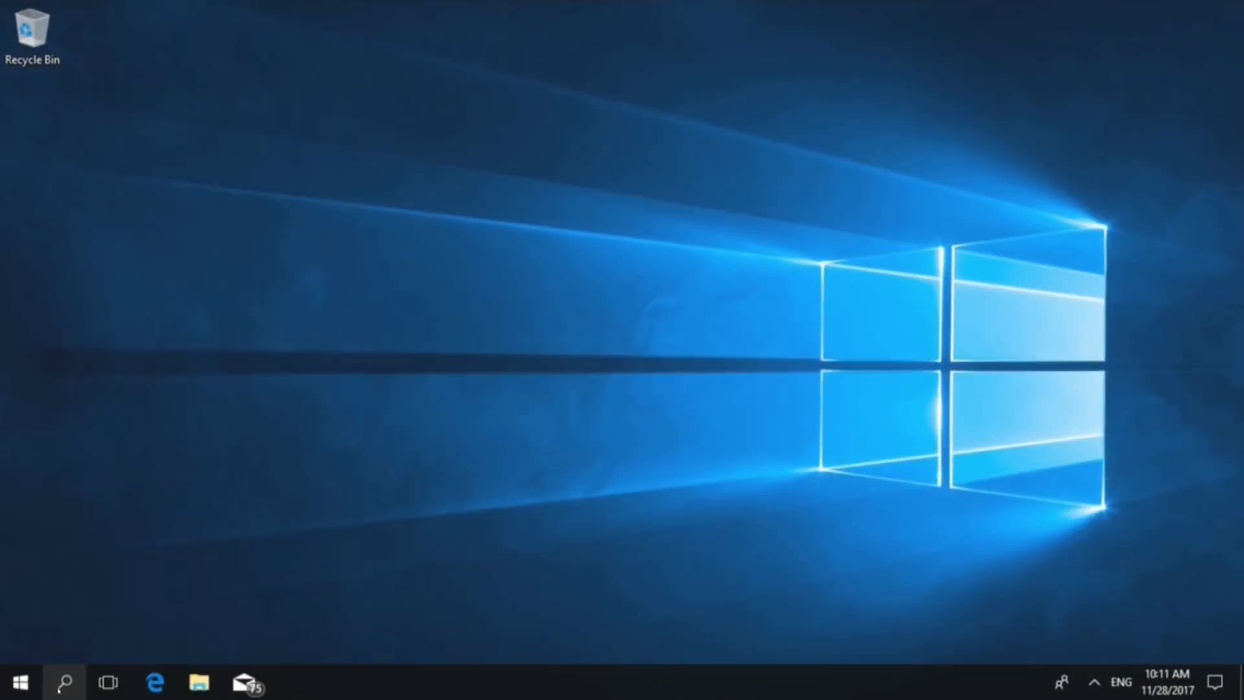
- Launch System Restore from Control Panel's Recovery tools via a 'control panel' search
text(control panel)
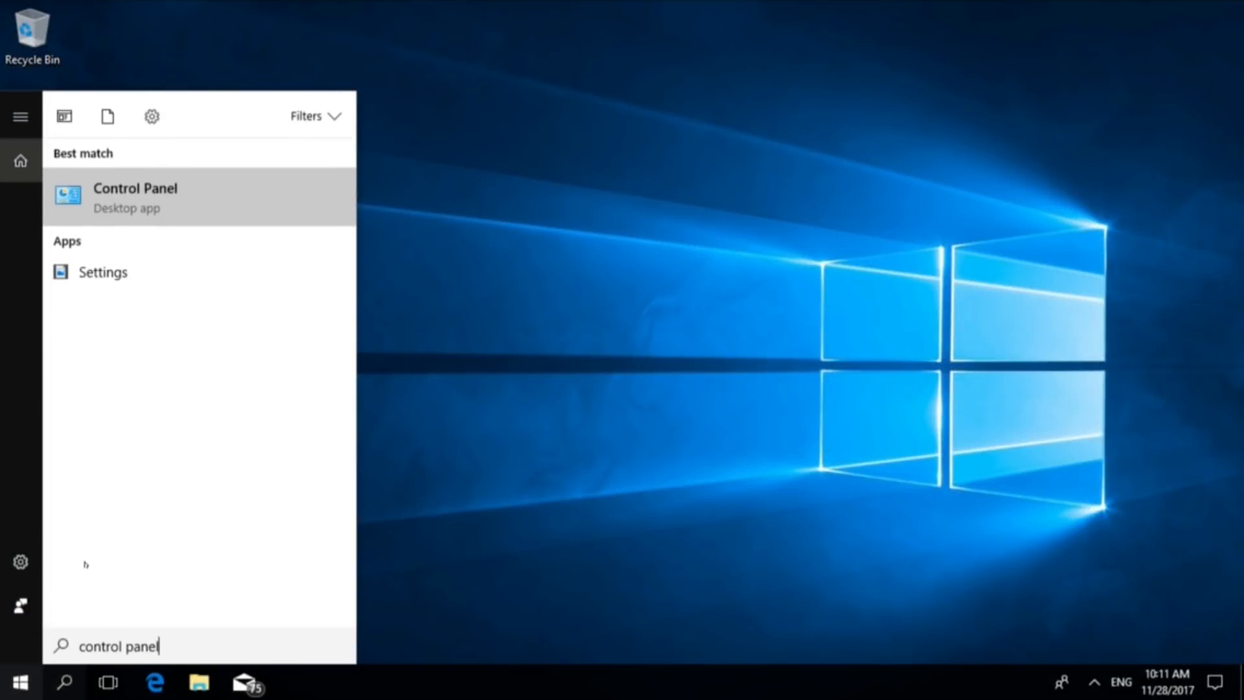
click(135, 196)
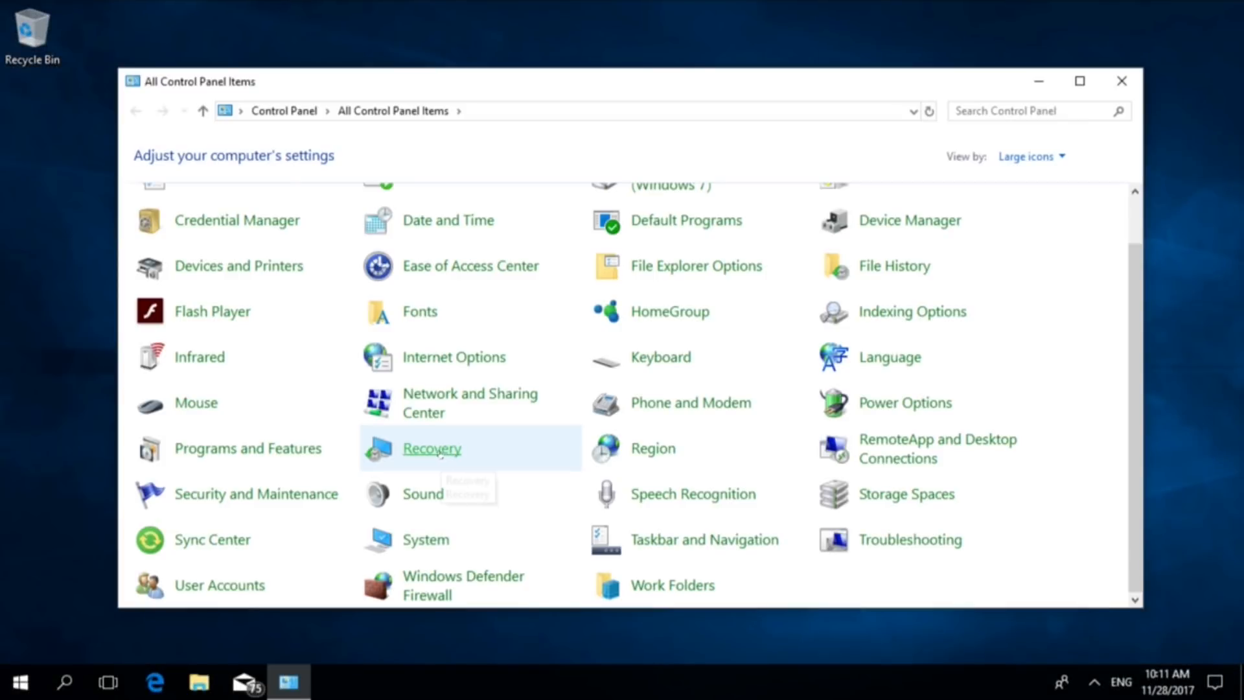
click(432, 448)
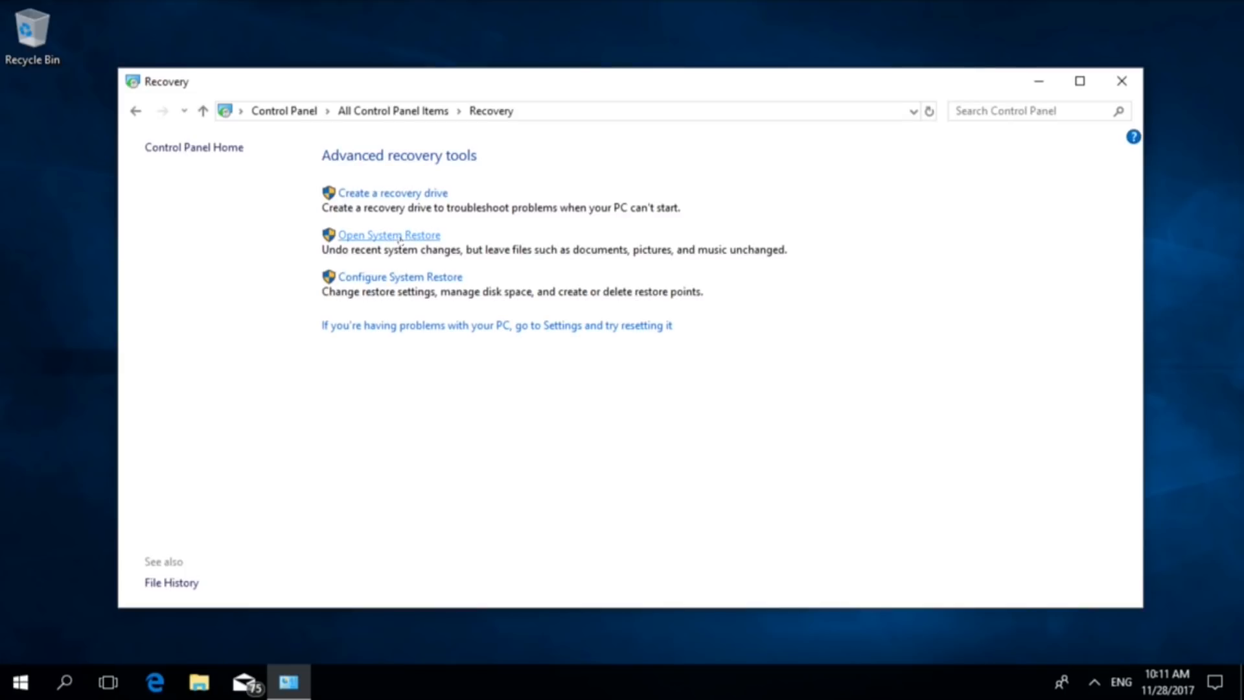
click(388, 235)
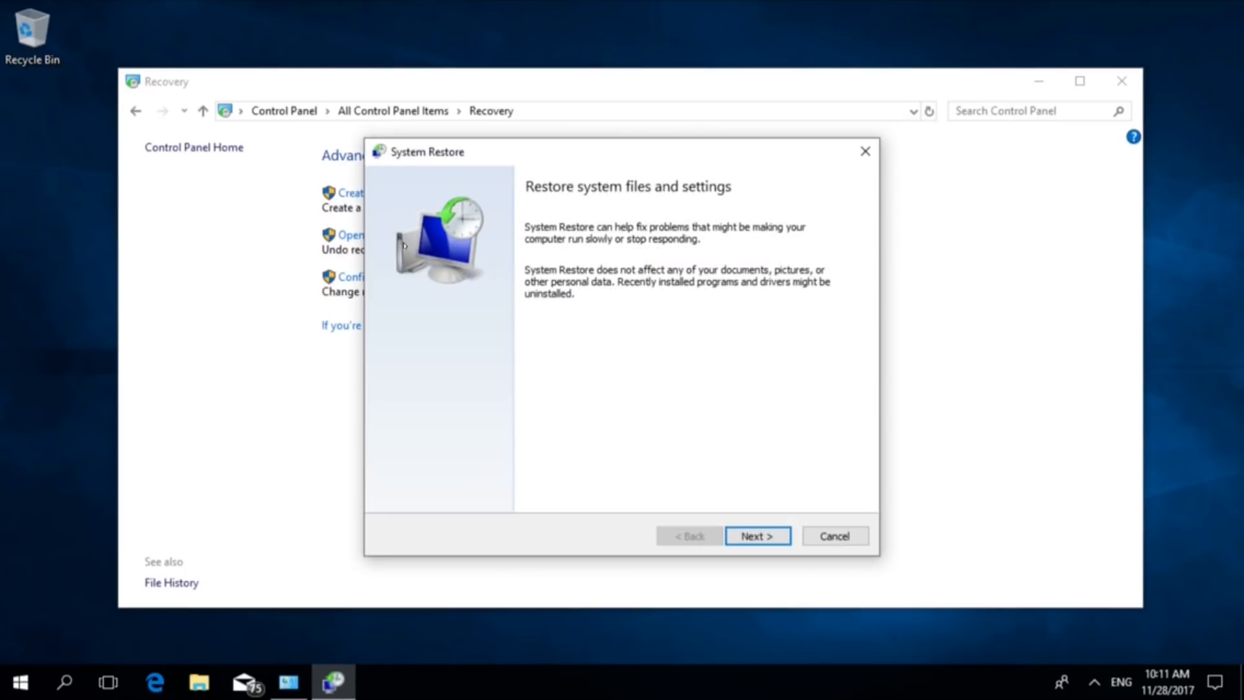
- List all restore points including older ones and proceed with the selected restore point
click(756, 536)
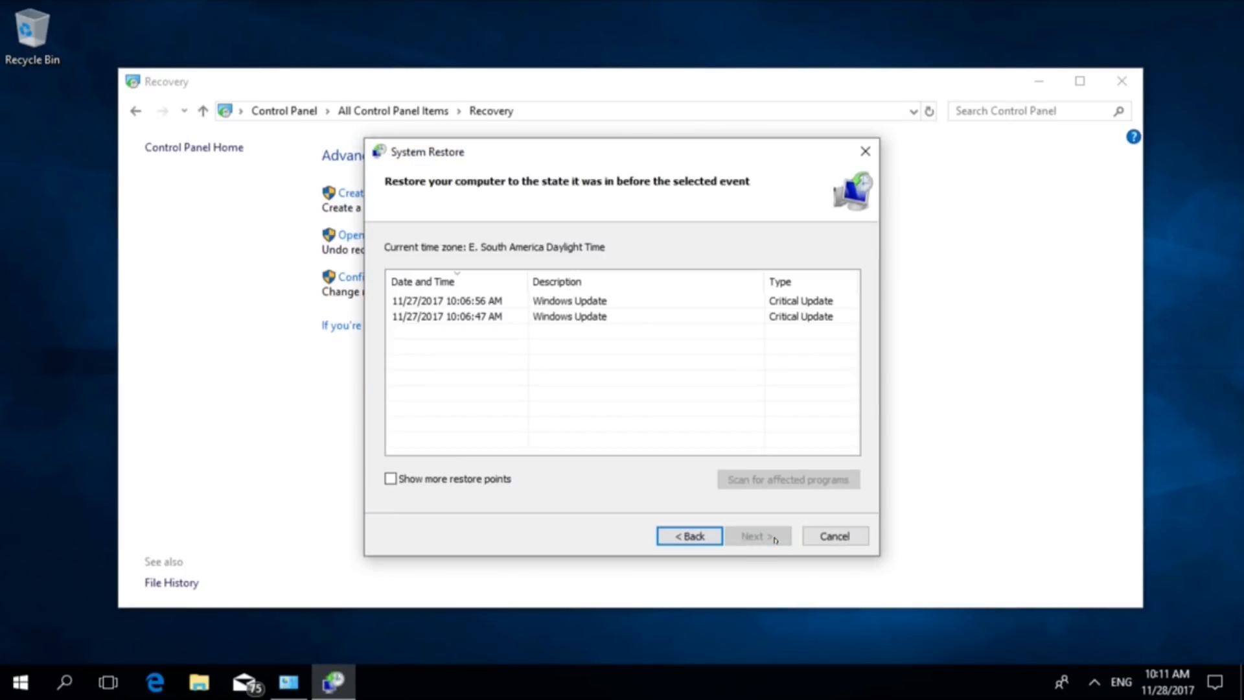
click(390, 478)
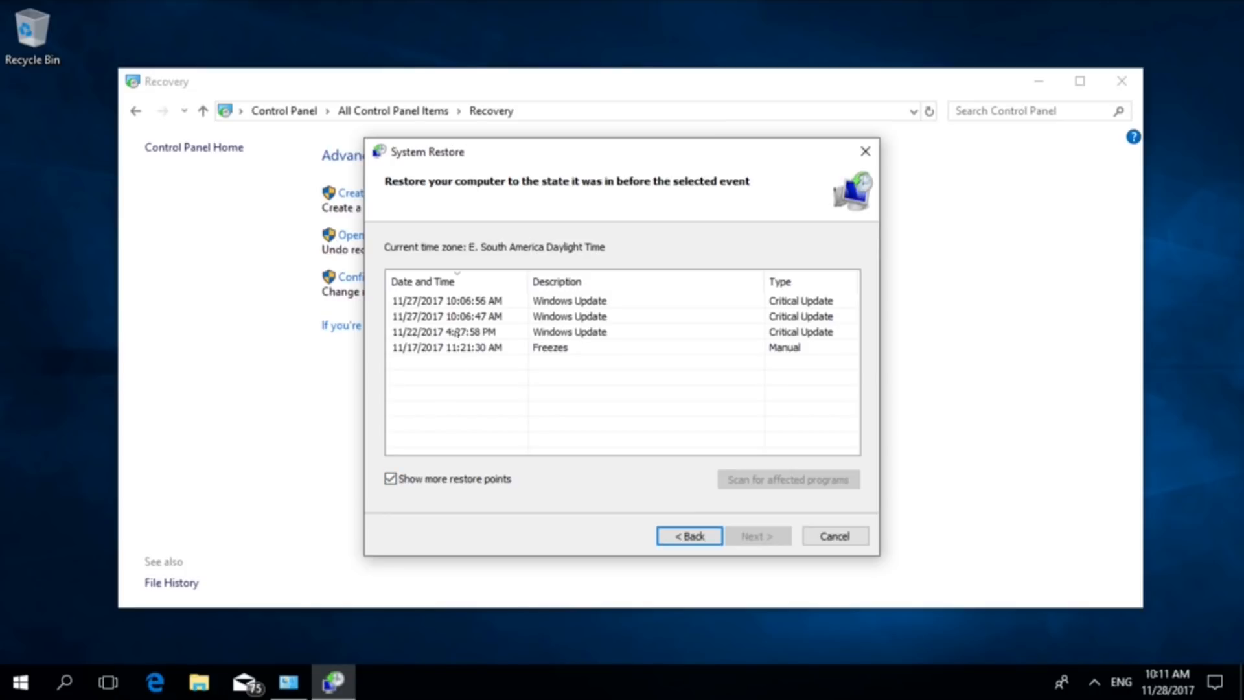
click(756, 536)
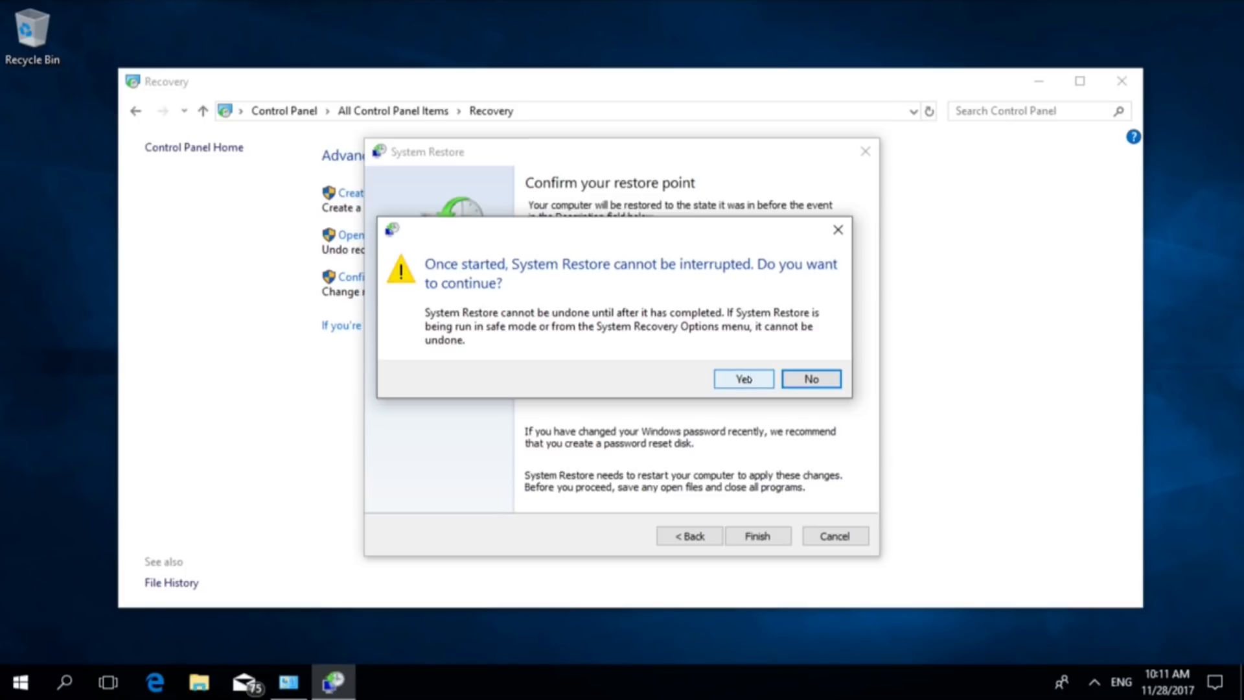
mouse_move(741, 378)
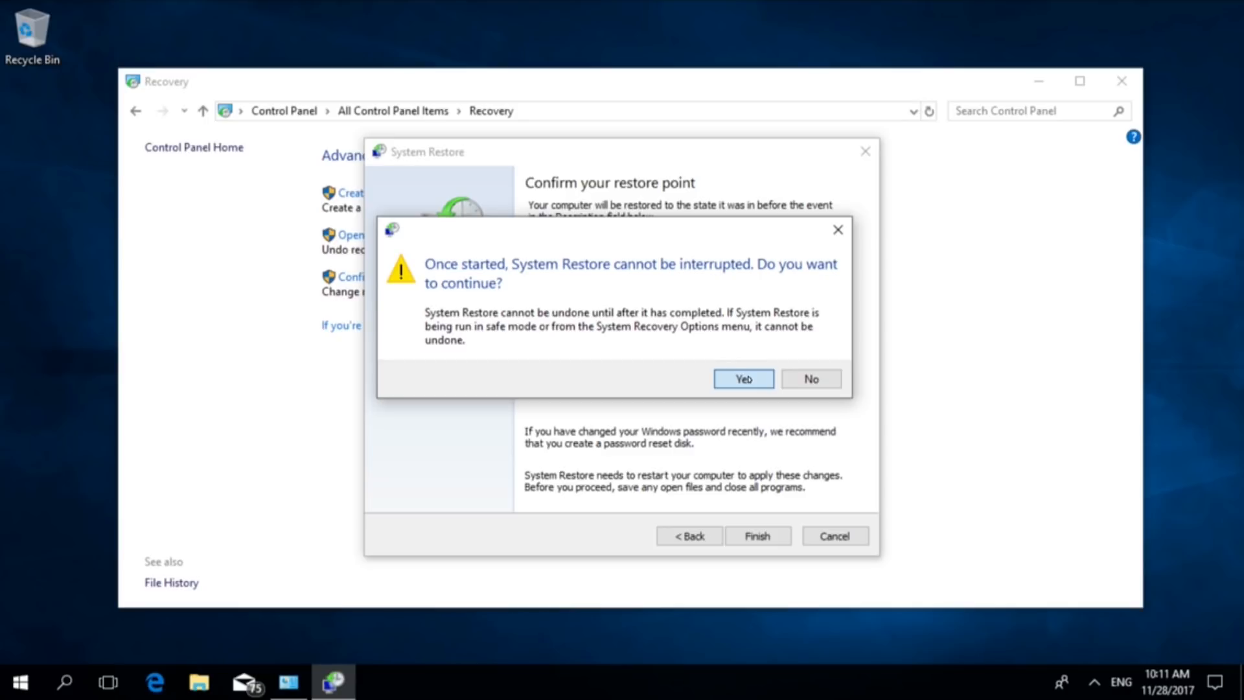
- Answer Yes to the warning so the irreversible system restore goes ahead
click(742, 378)
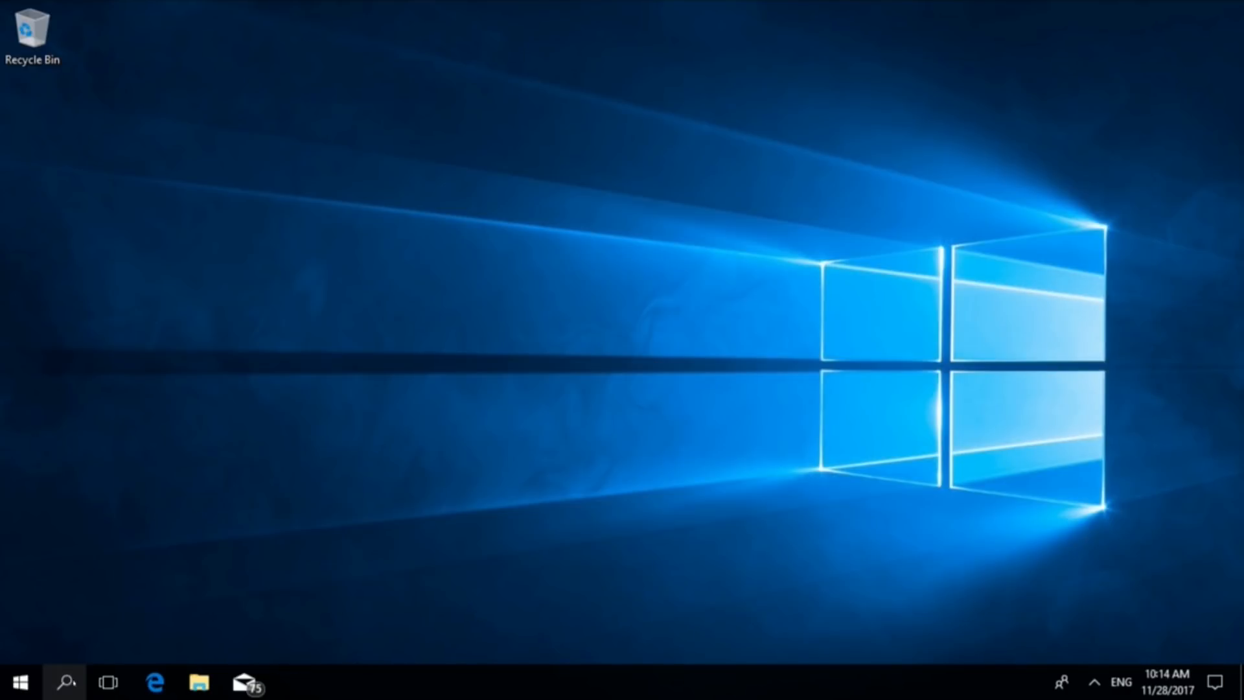
- Search 'reset this PC' and bring up the Recovery settings page
text(reset this PC)
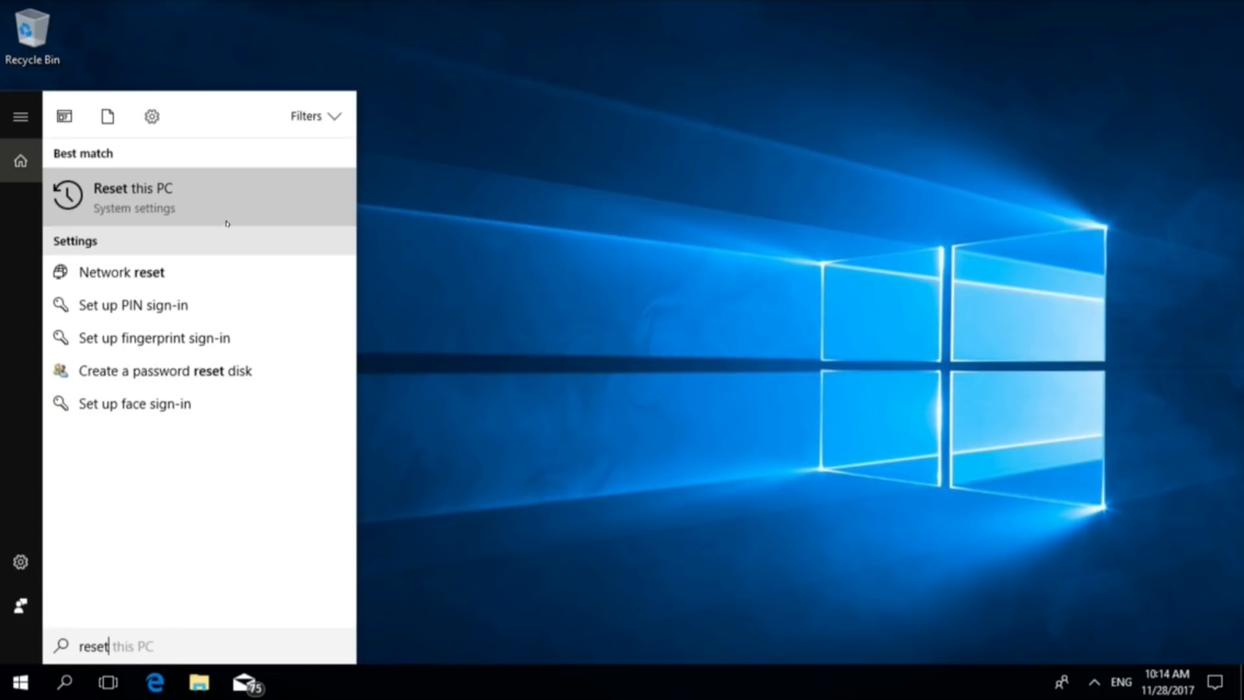
click(132, 197)
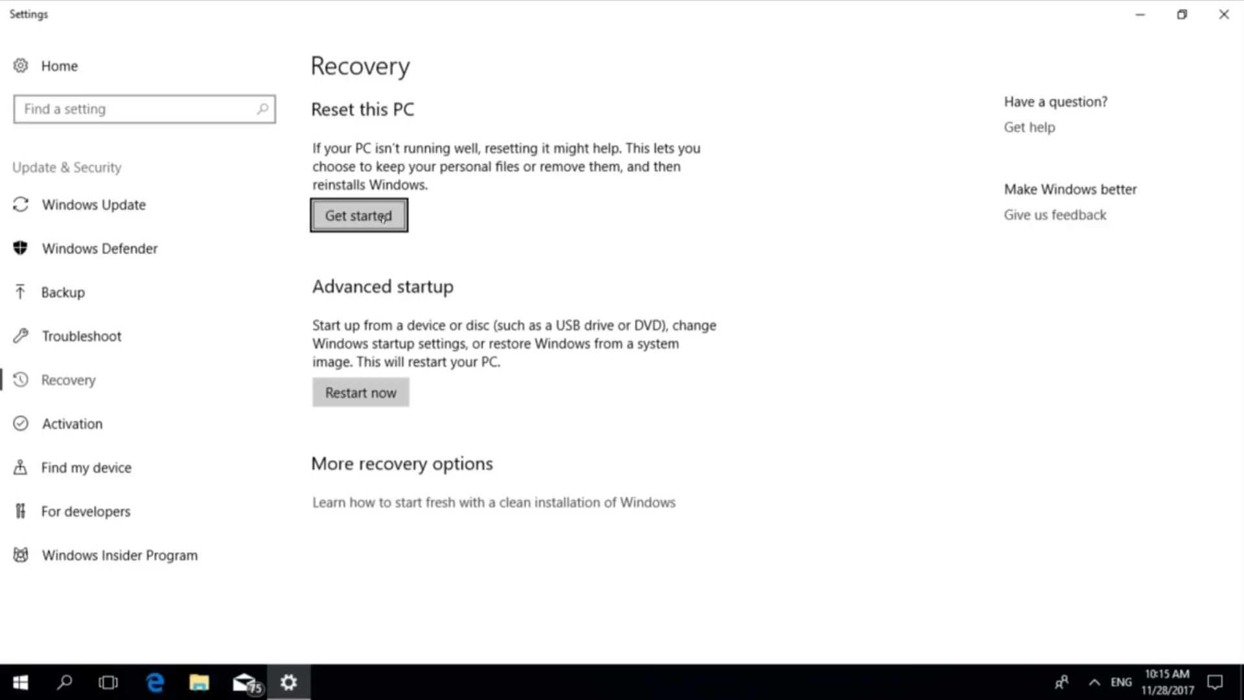
- Start Reset this PC choosing Remove everything from All drives
click(357, 215)
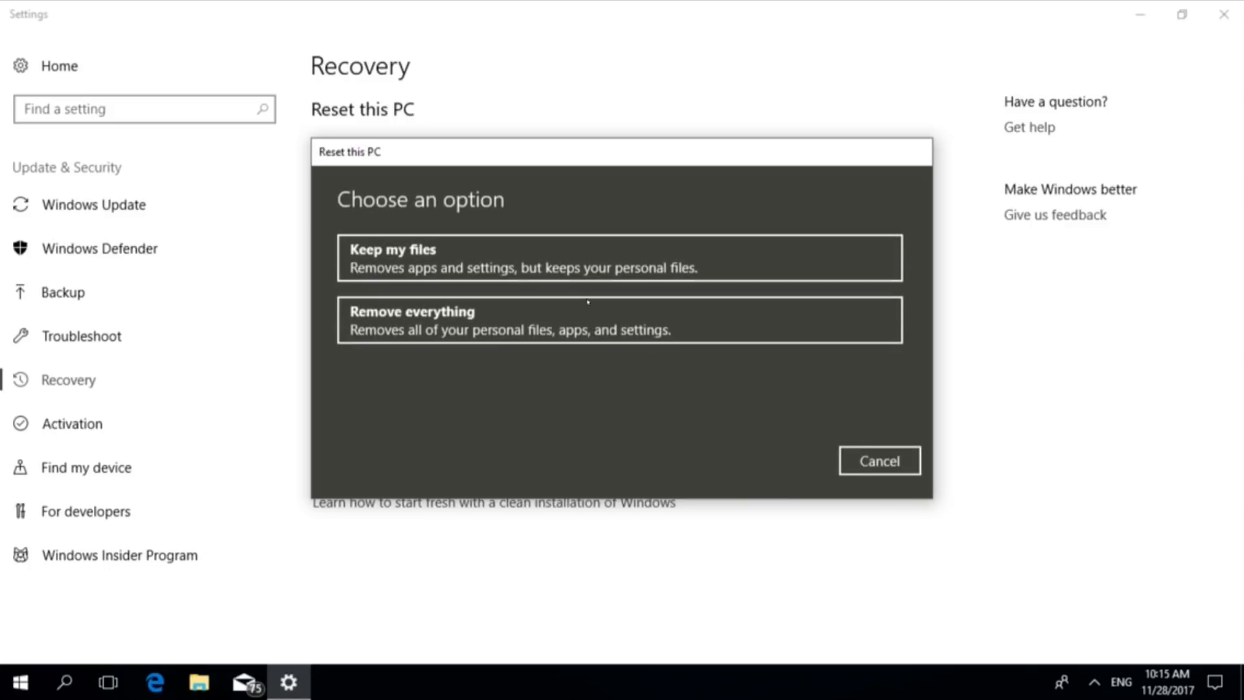
click(622, 319)
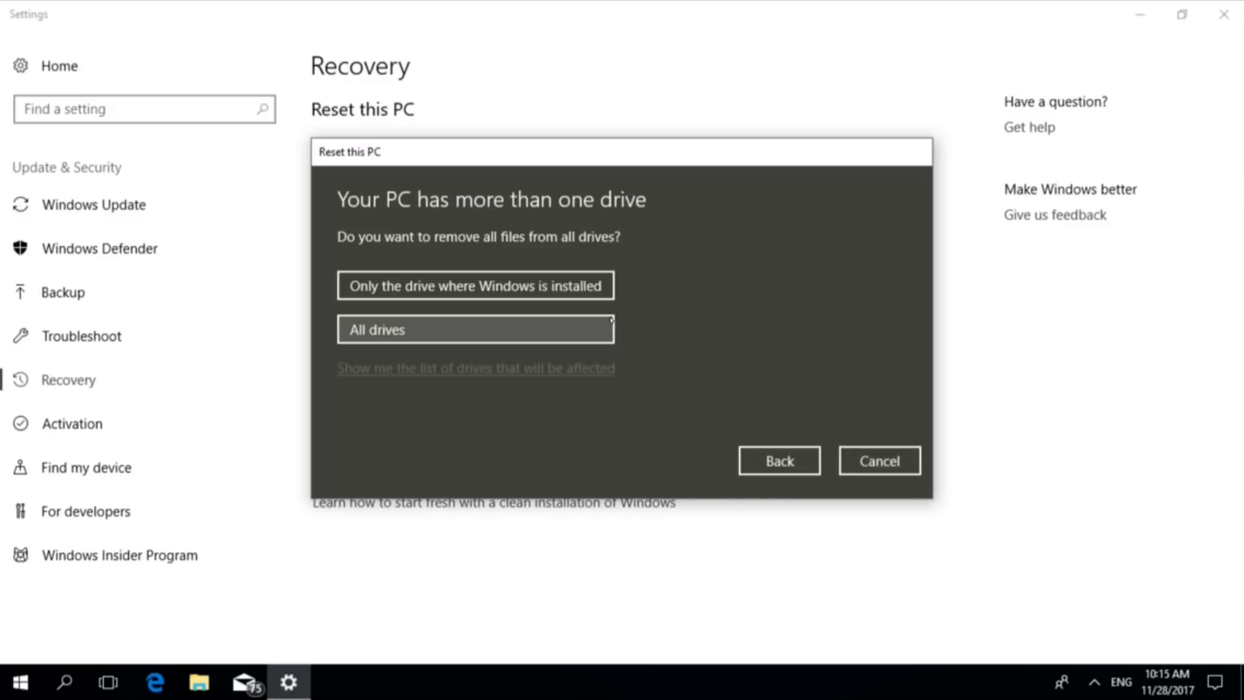
click(474, 328)
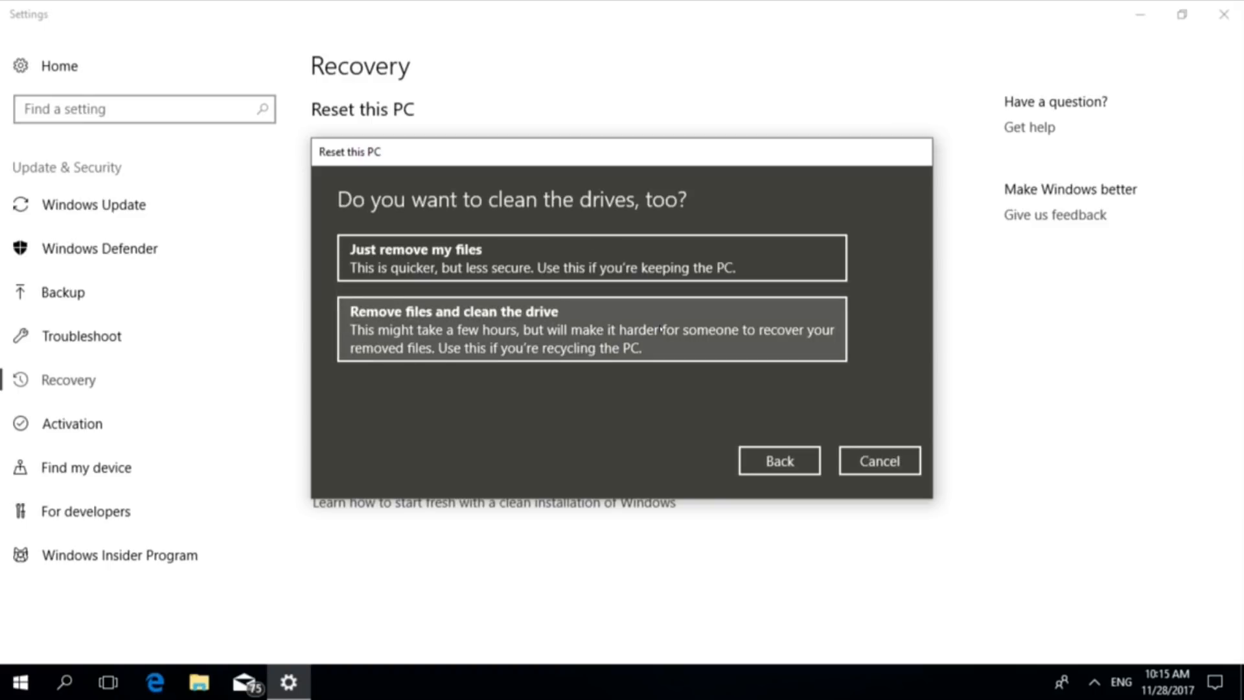